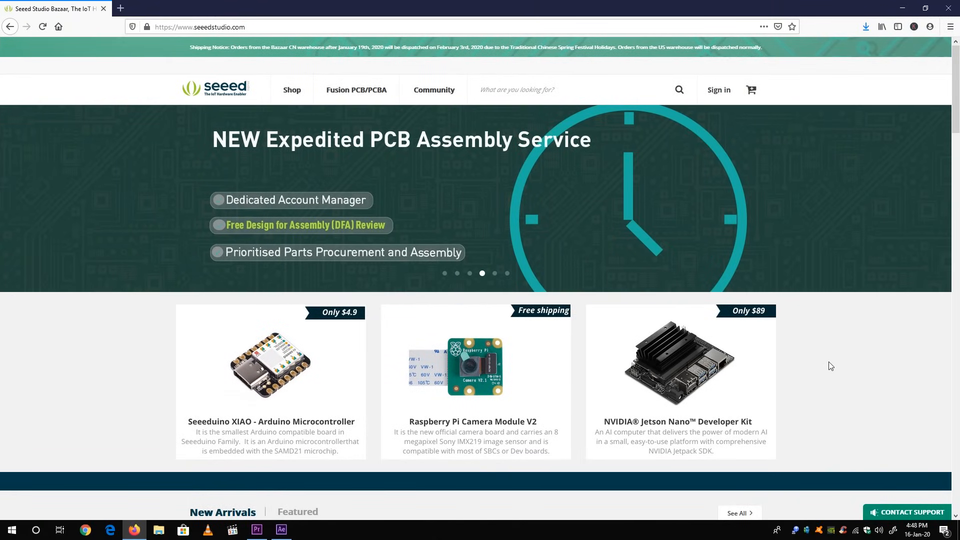
# Step: Scroll the Seeed order page to the Raspberry Pi 4 Model B 4GB line at $55.00
pyautogui.scroll(-3)
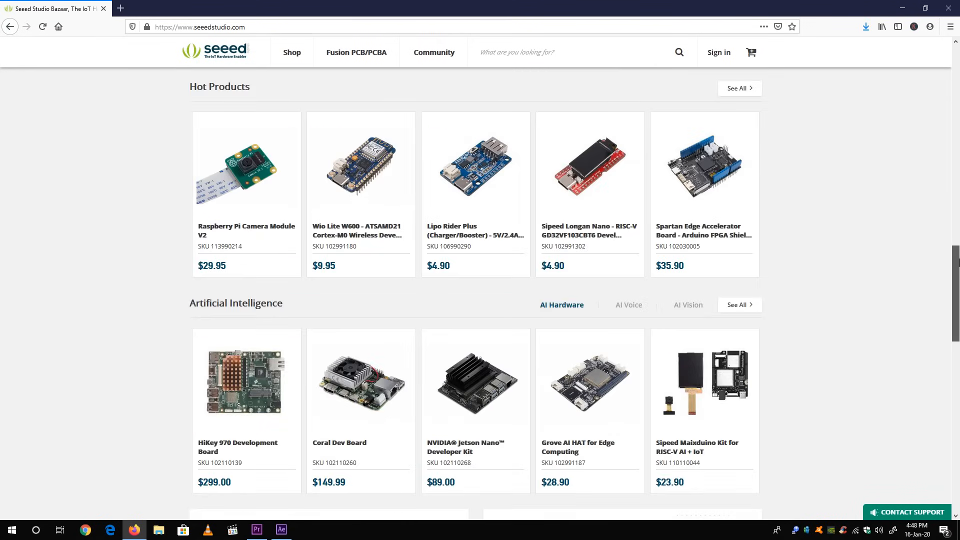
pyautogui.scroll(-3)
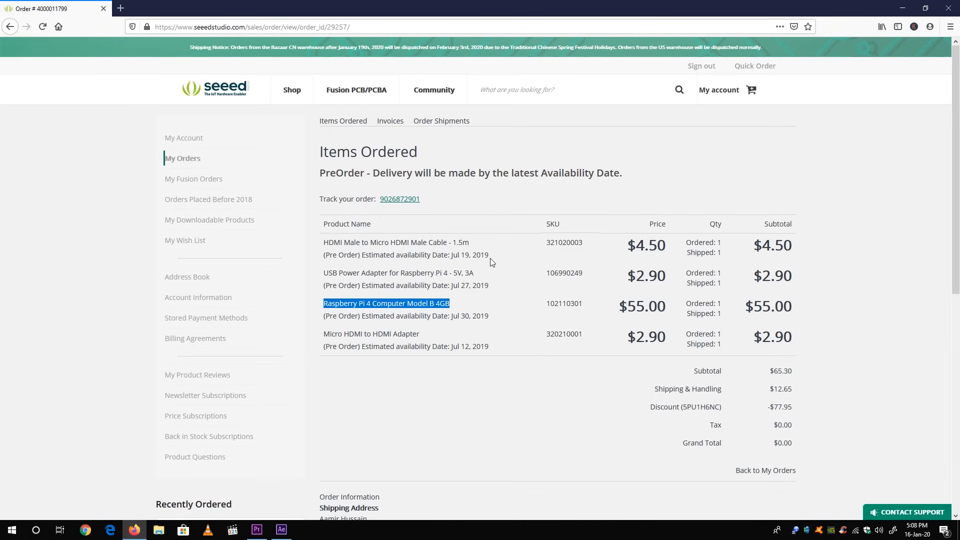
pyautogui.moveTo(586, 430)
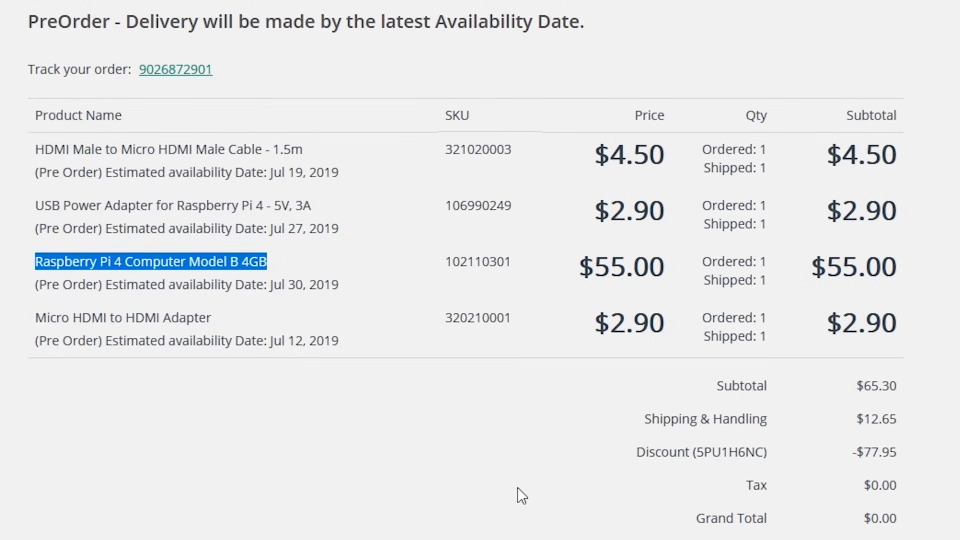
pyautogui.moveTo(528, 472)
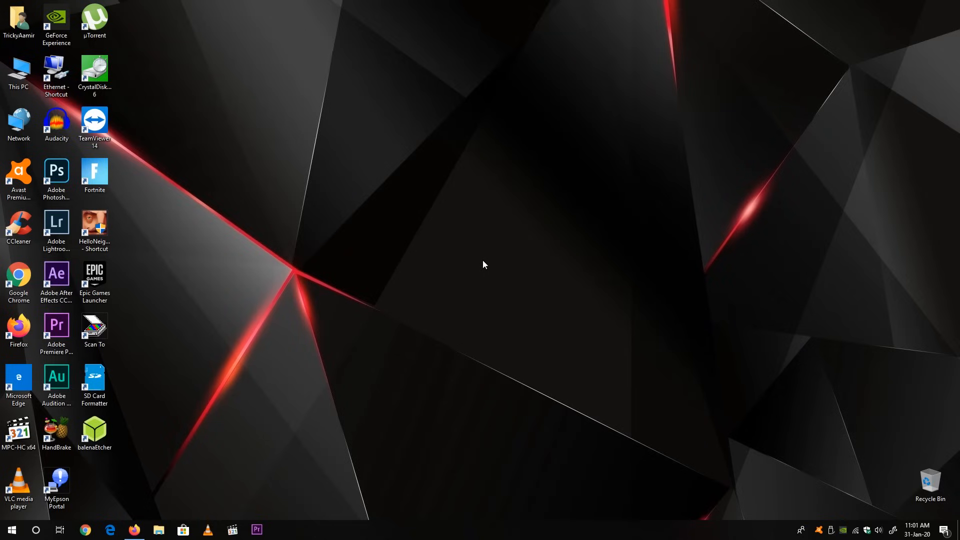
# Step: Confirm USB Drive (G:) is empty, close it and launch Firefox for a raspberry pi search
pyautogui.click(158, 530)
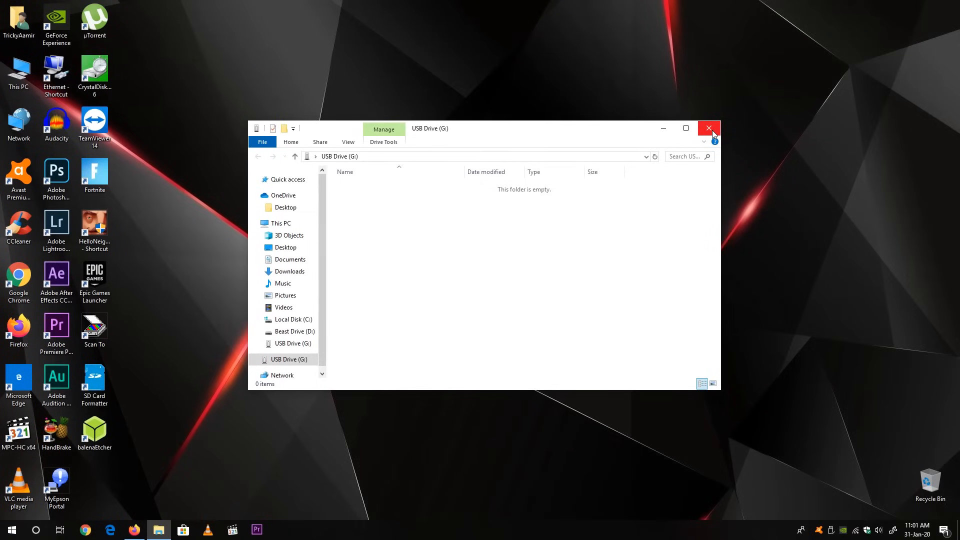
pyautogui.click(708, 129)
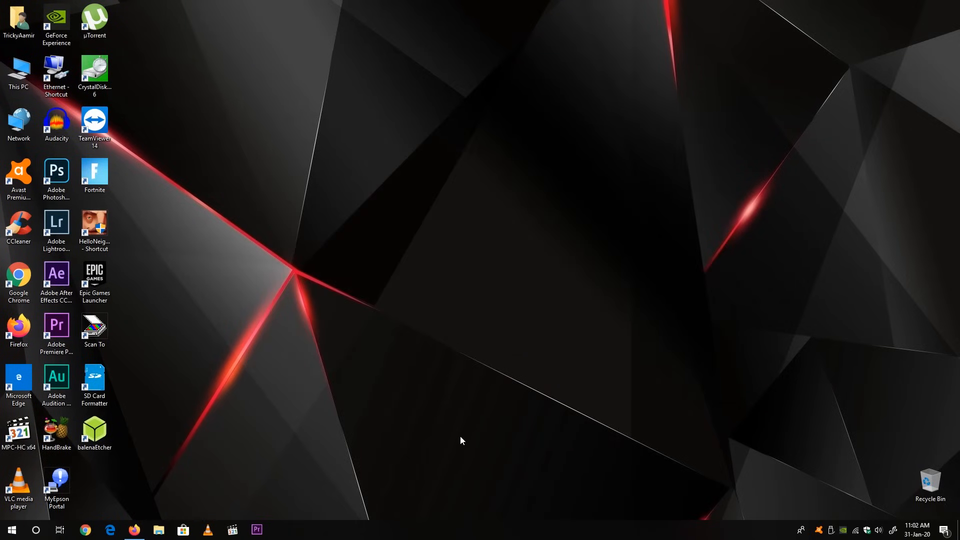
pyautogui.click(133, 530)
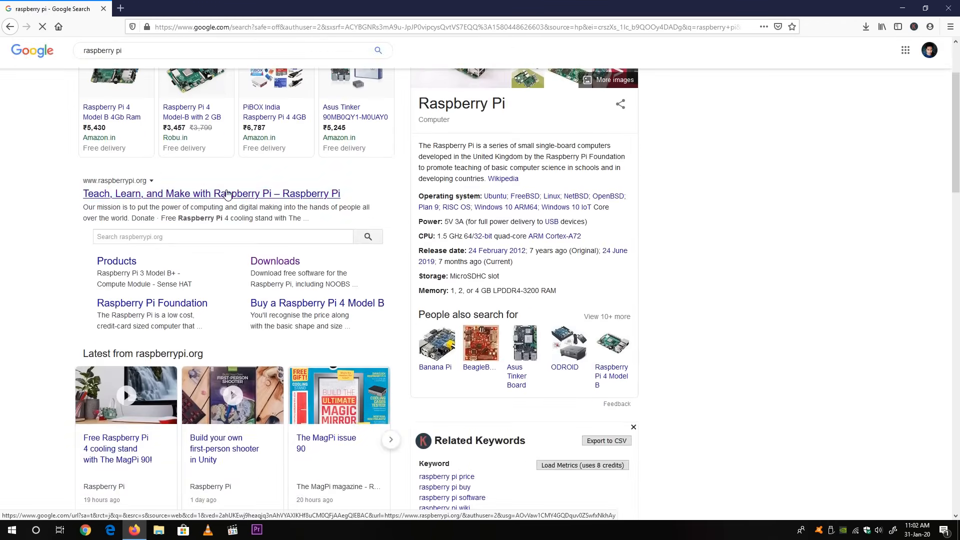
# Step: Reach the raspberrypi.org Downloads page from the Google result
pyautogui.click(211, 193)
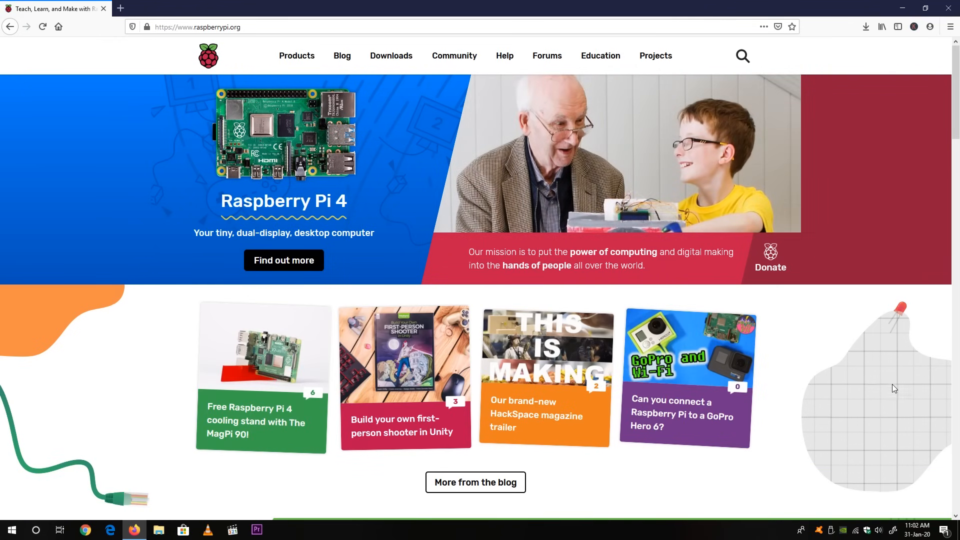
pyautogui.moveTo(884, 405)
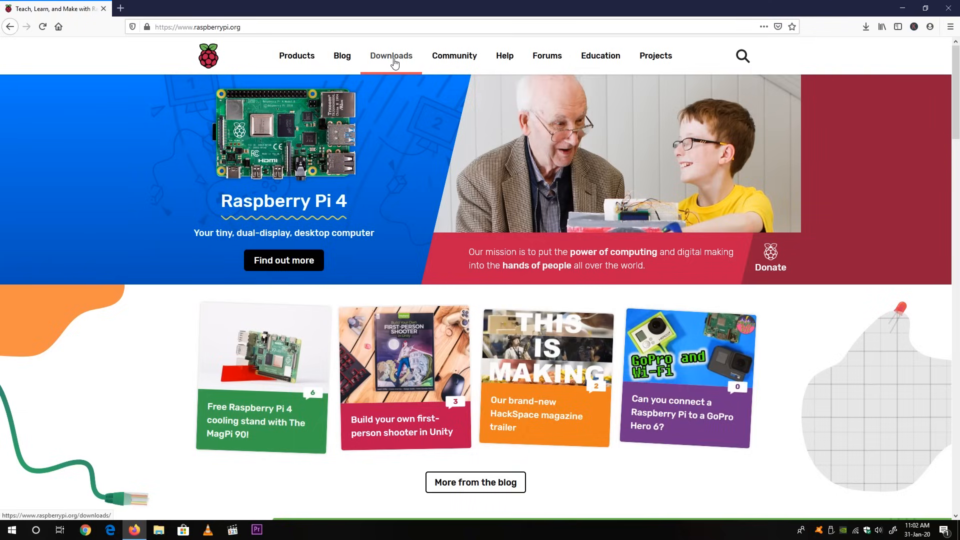
pyautogui.click(391, 55)
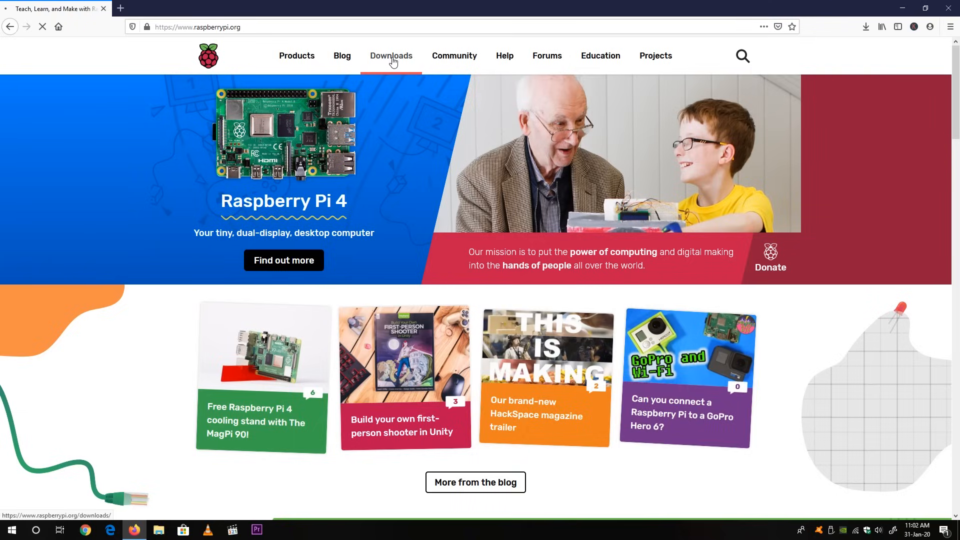
pyautogui.click(391, 56)
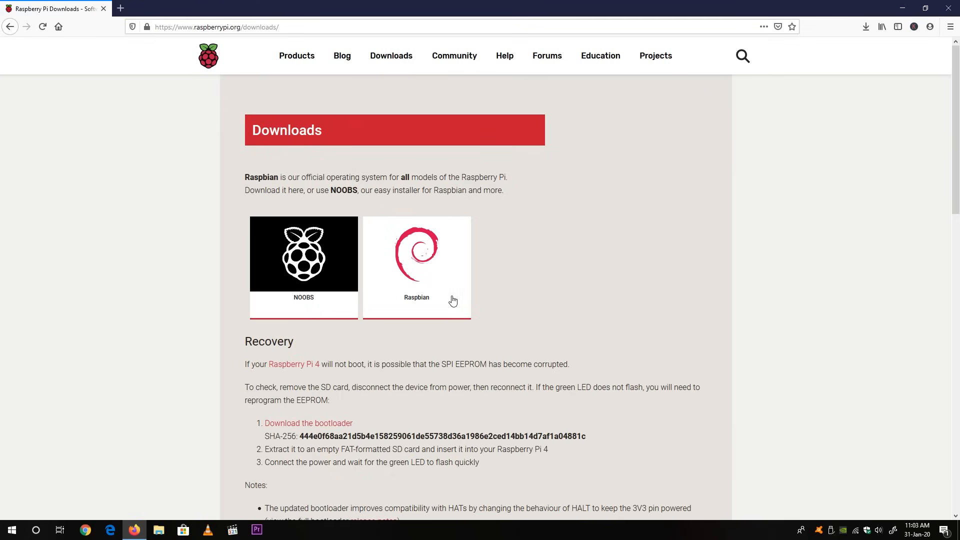
pyautogui.moveTo(463, 350)
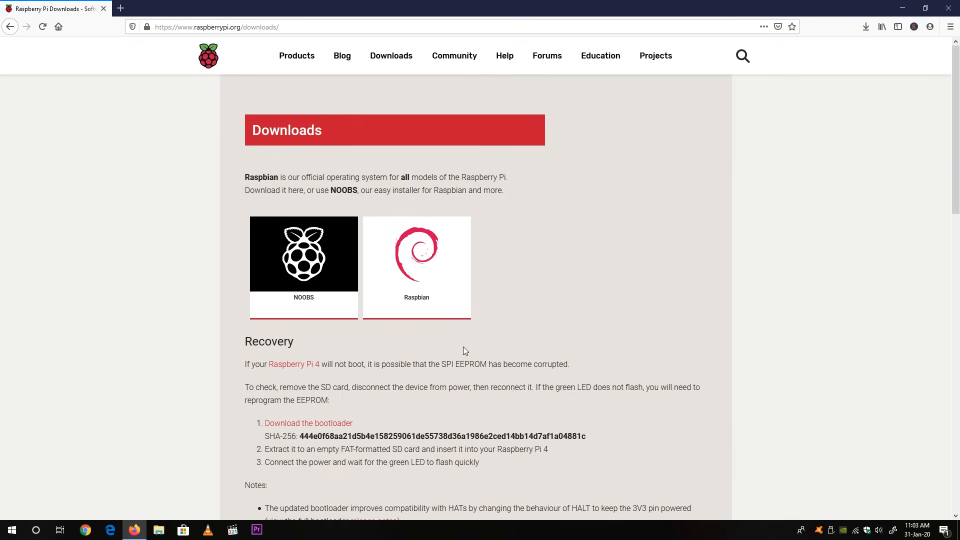
pyautogui.moveTo(560, 345)
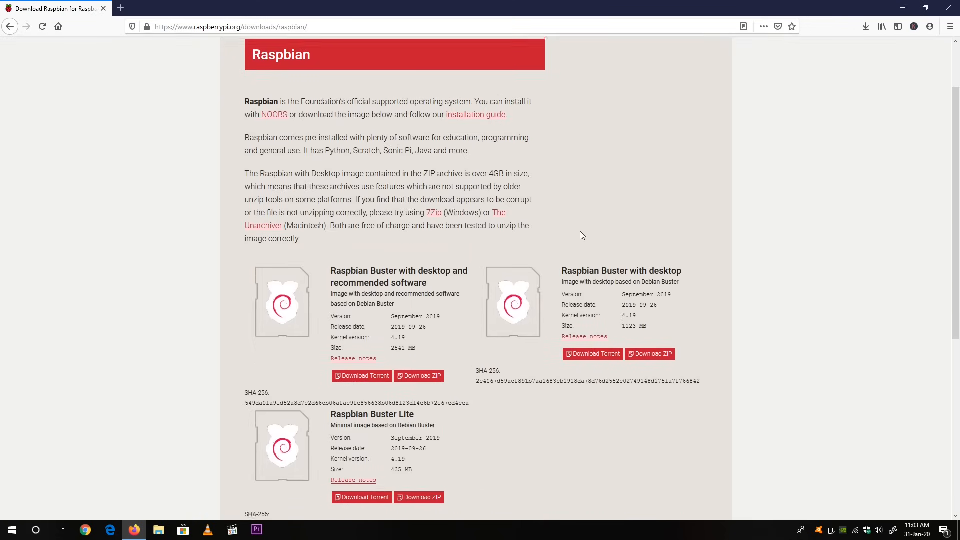
# Step: Download the ZIP for Raspbian Buster with desktop and recommended software
pyautogui.scroll(-3)
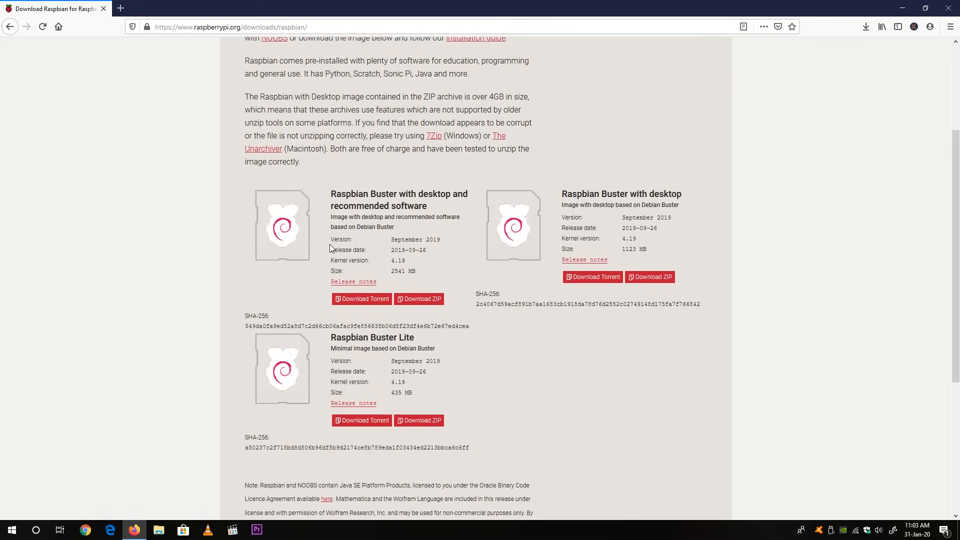
pyautogui.scroll(-3)
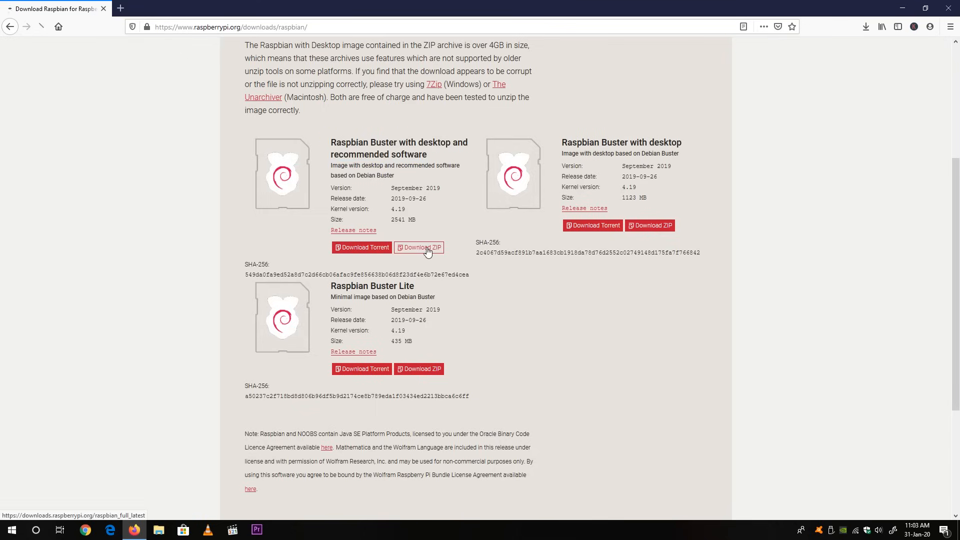
pyautogui.click(419, 247)
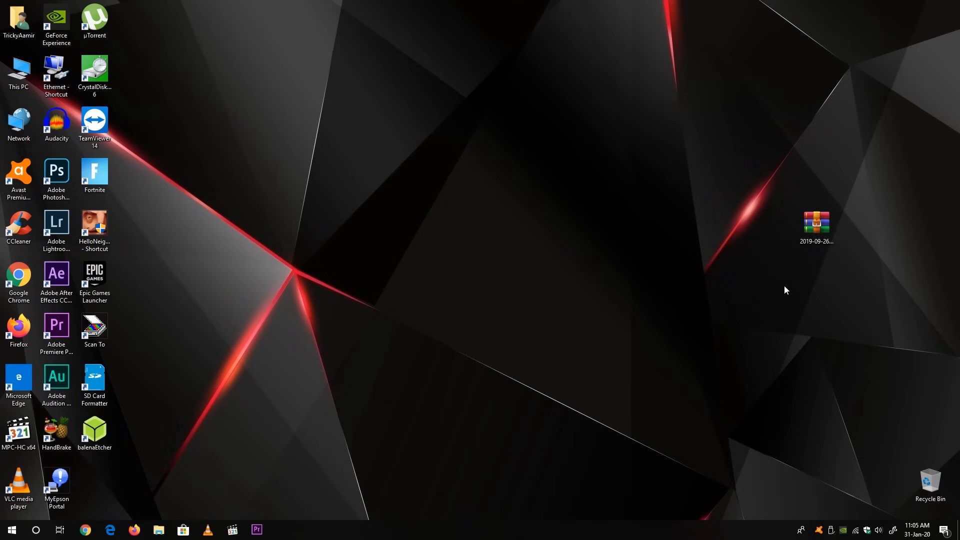
# Step: Quick-format the 29.81 GB SDHC card on G: with SD Card Formatter
pyautogui.click(815, 228)
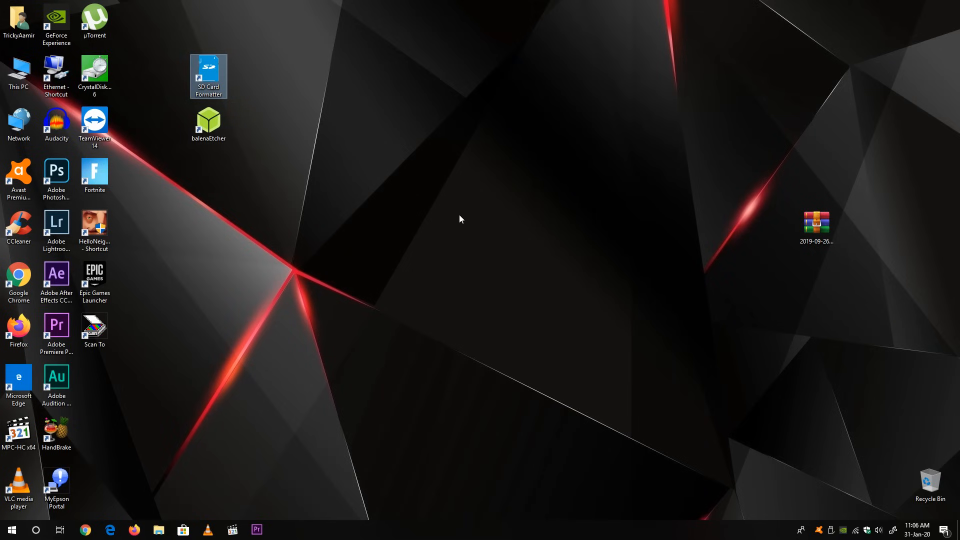
pyautogui.doubleClick(208, 72)
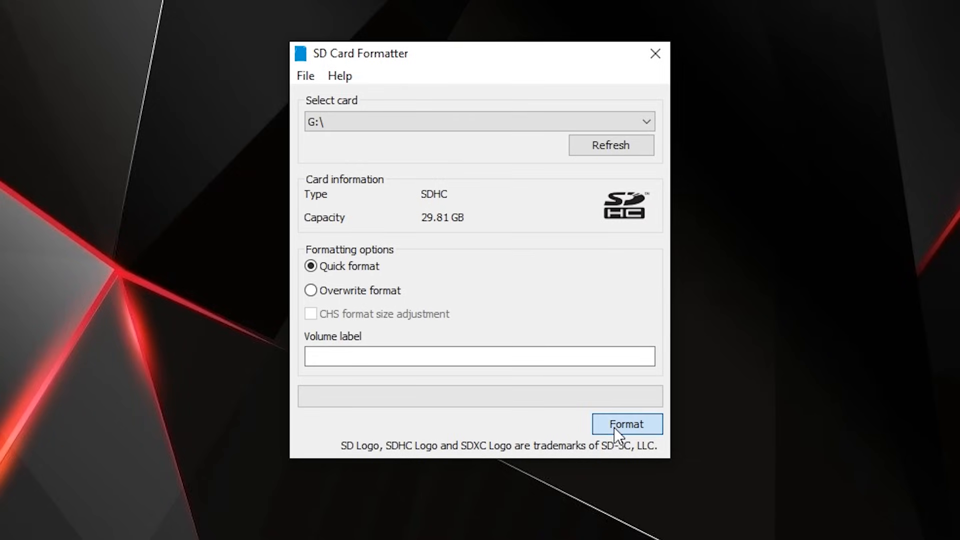
pyautogui.click(626, 424)
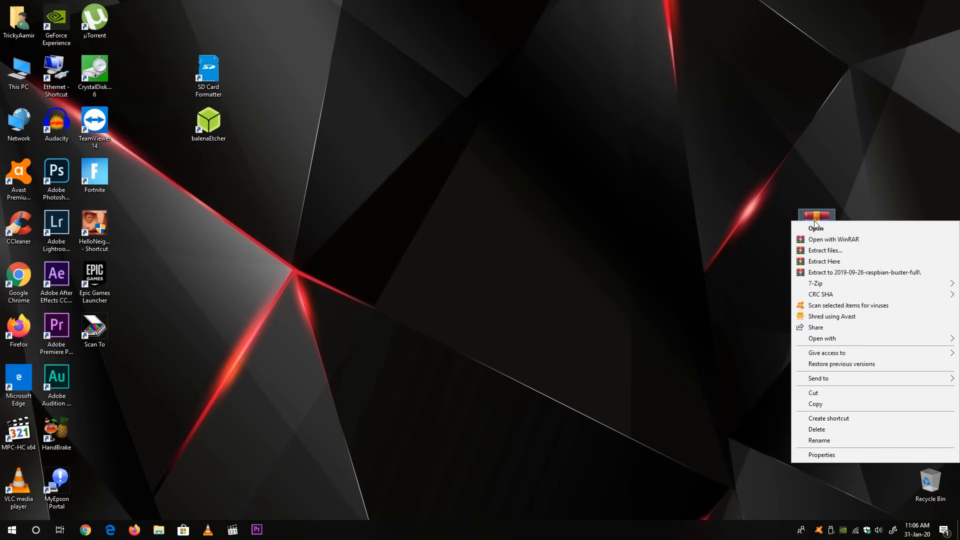
pyautogui.moveTo(815, 228)
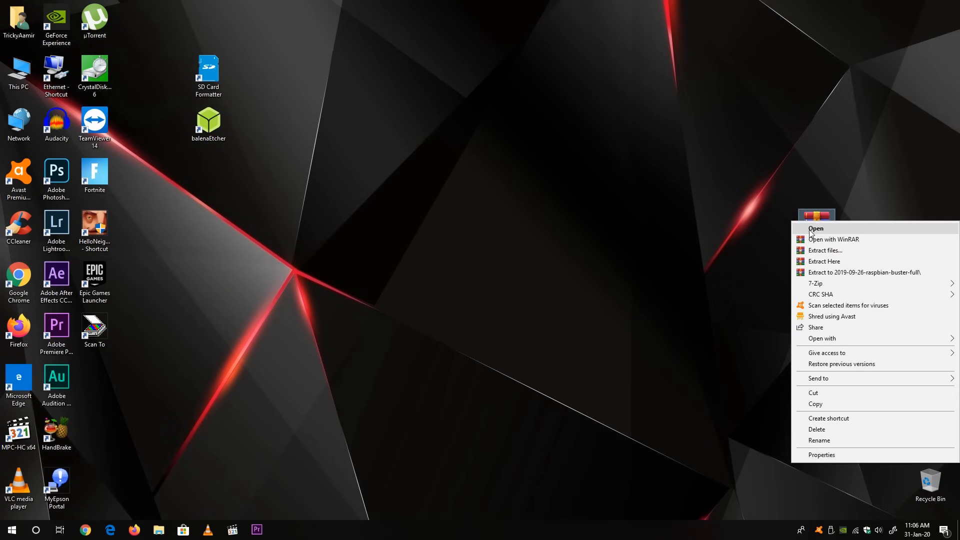
pyautogui.moveTo(816, 283)
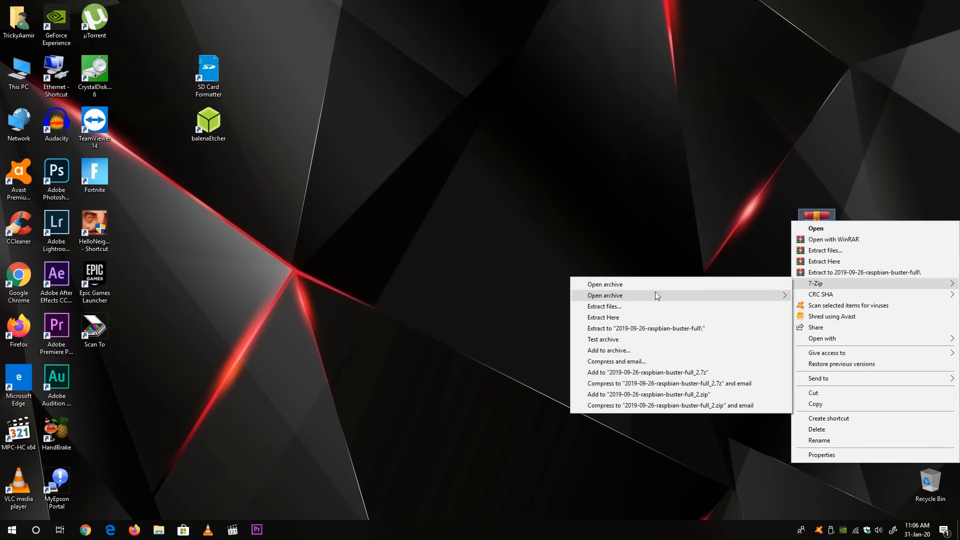
# Step: Extract the 2019-09-26 Raspbian archive onto the desktop with 7-Zip Extract Here
pyautogui.click(602, 317)
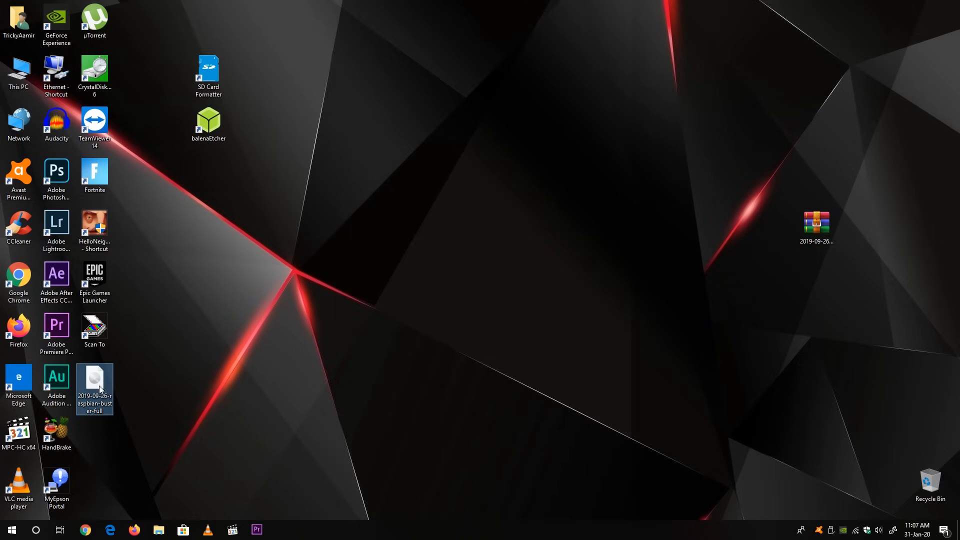
pyautogui.moveTo(95, 386)
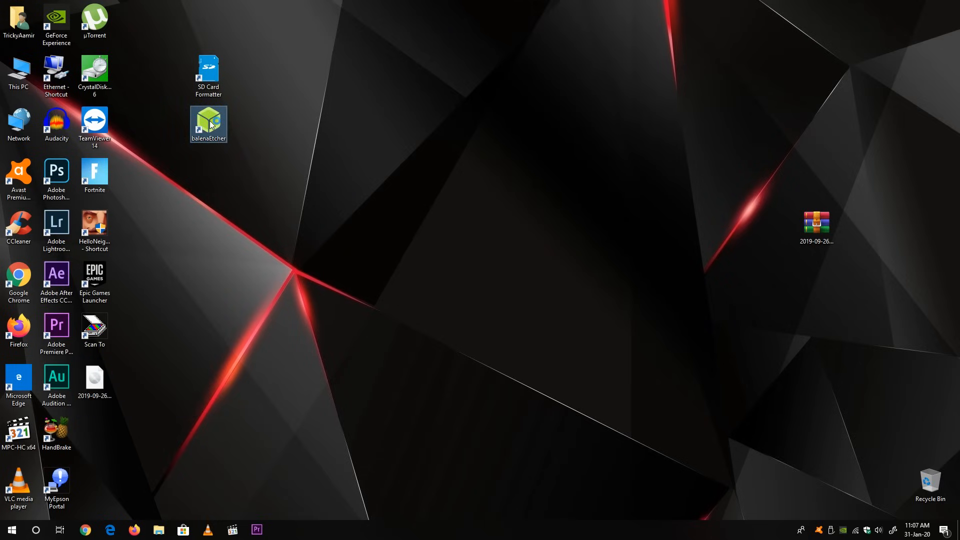
# Step: Flash the Raspbian .img to the 32 GB Generic USB device in balenaEtcher and close after Flash Complete
pyautogui.doubleClick(208, 124)
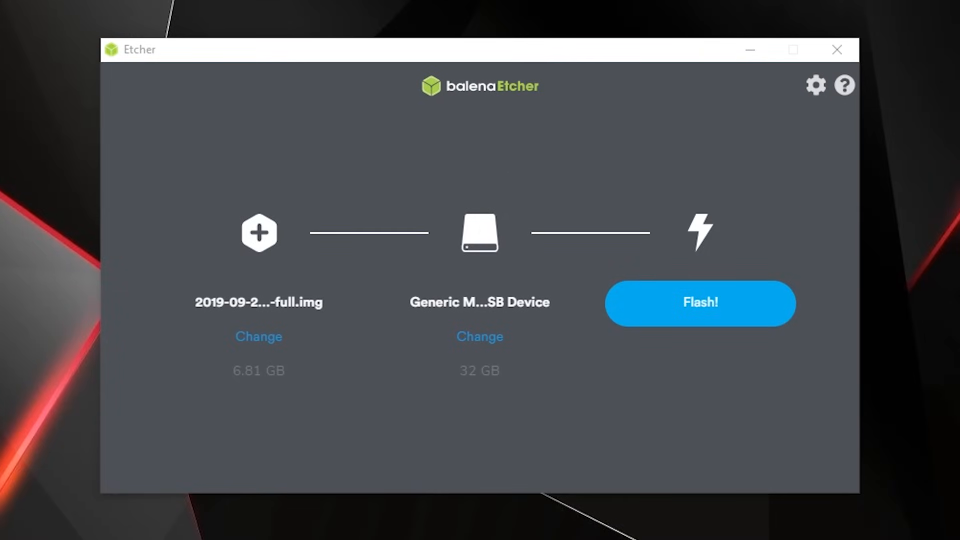
pyautogui.moveTo(499, 303)
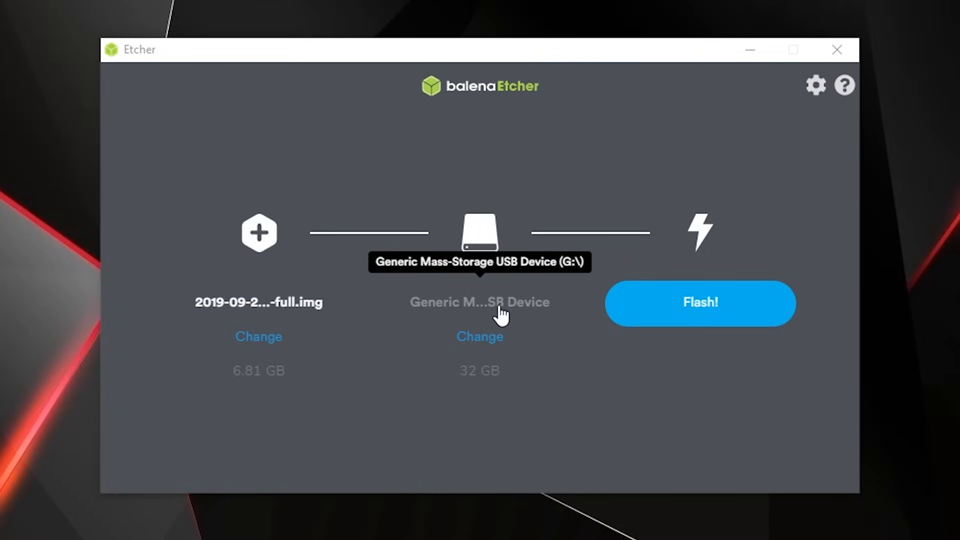
pyautogui.moveTo(484, 312)
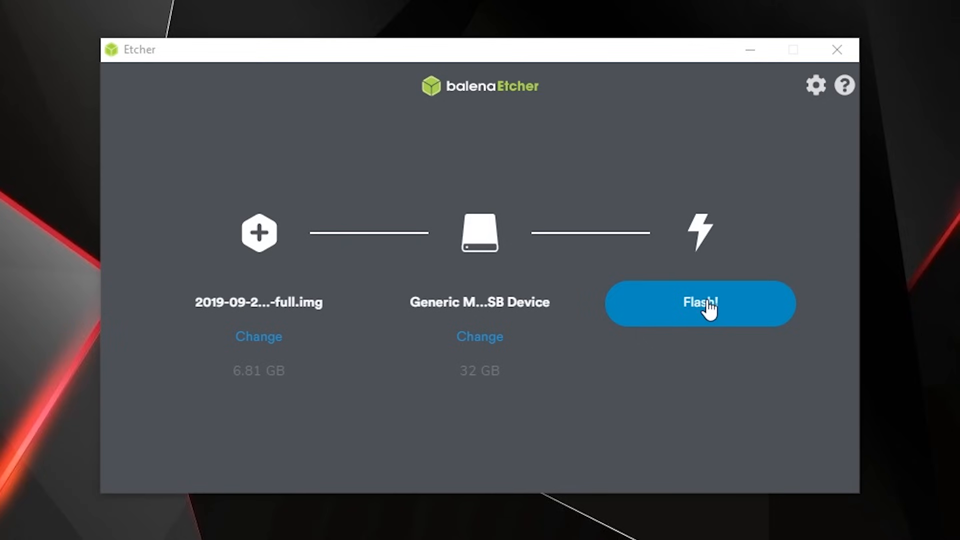
pyautogui.click(700, 303)
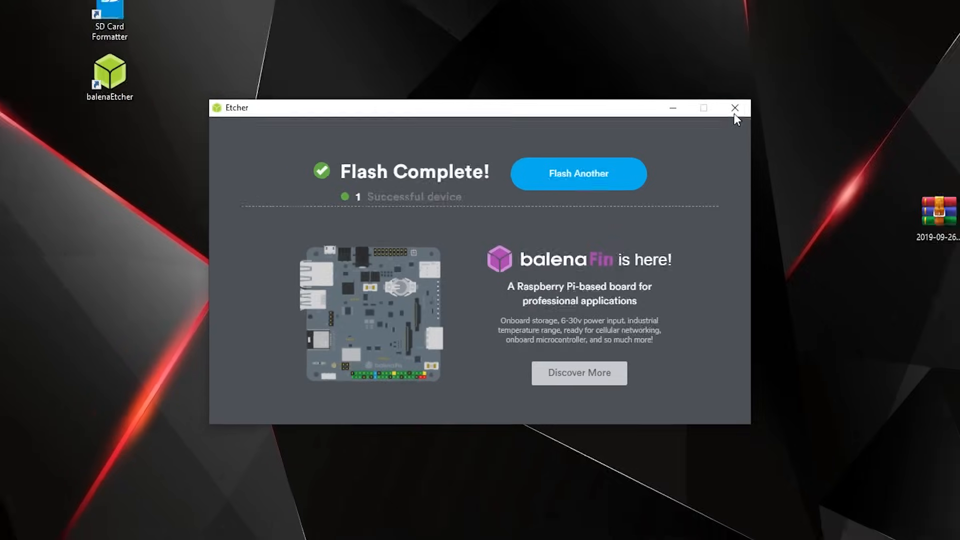
pyautogui.click(734, 108)
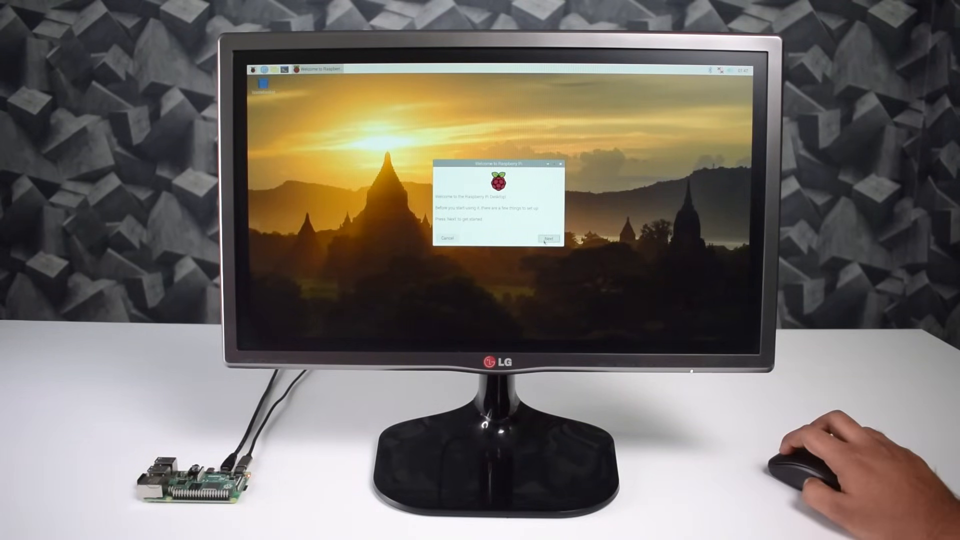
# Step: Accept the default country, language, timezone and password in the welcome wizard
pyautogui.click(548, 238)
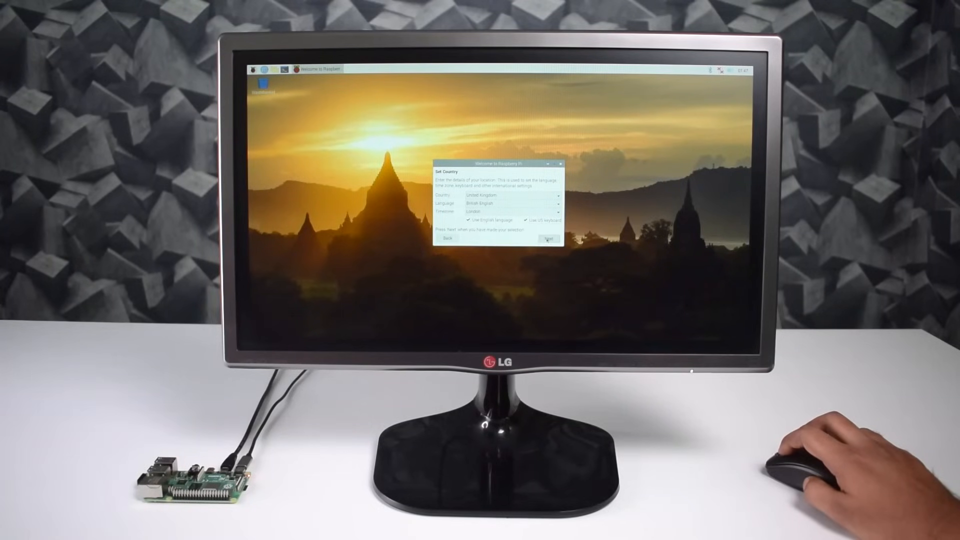
pyautogui.click(548, 238)
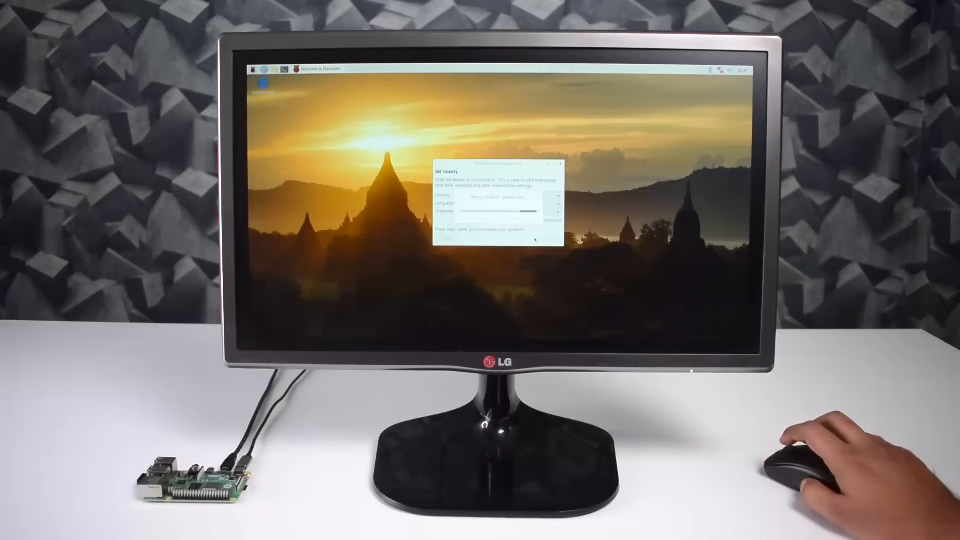
pyautogui.click(548, 237)
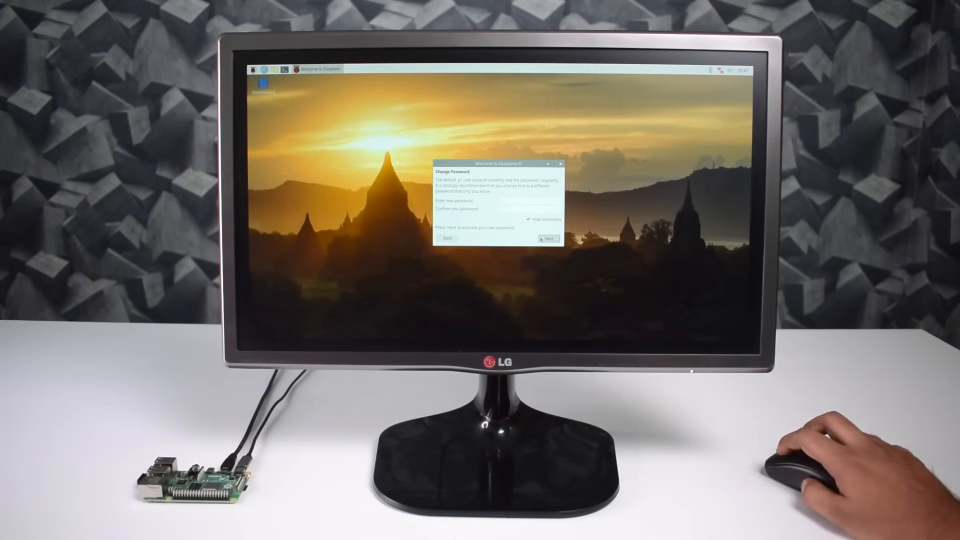
pyautogui.click(546, 238)
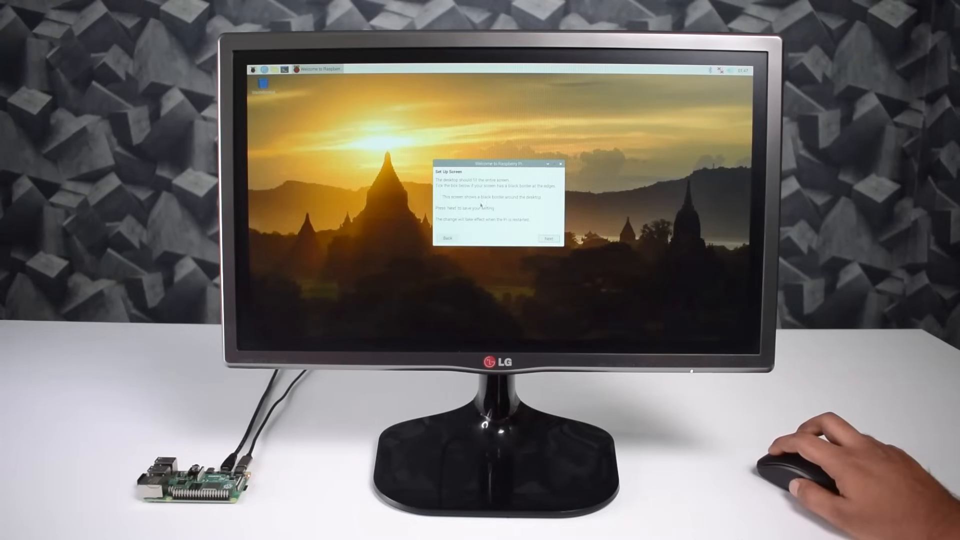
# Step: Mark the black screen border, skip Wi‑Fi and restart at Setup Complete
pyautogui.click(440, 197)
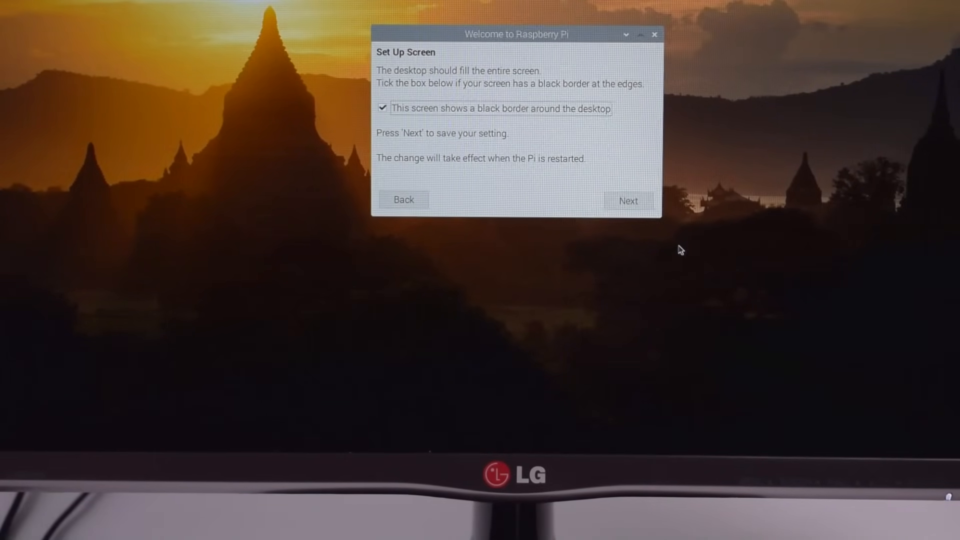
pyautogui.click(628, 200)
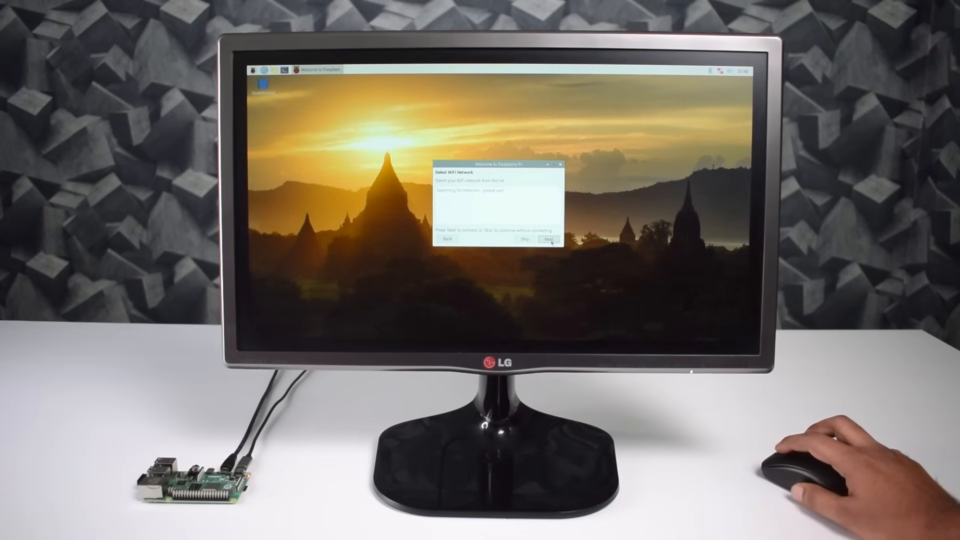
pyautogui.click(548, 239)
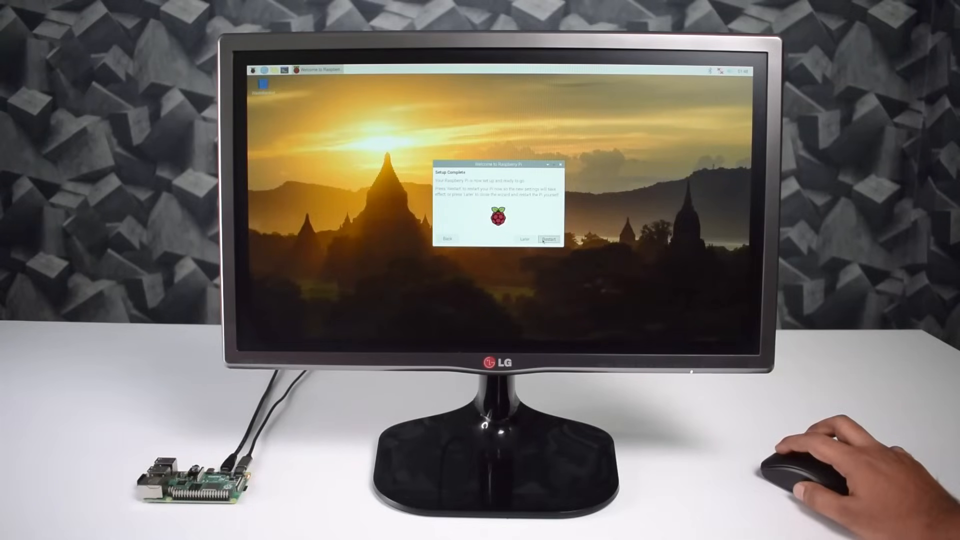
pyautogui.click(549, 238)
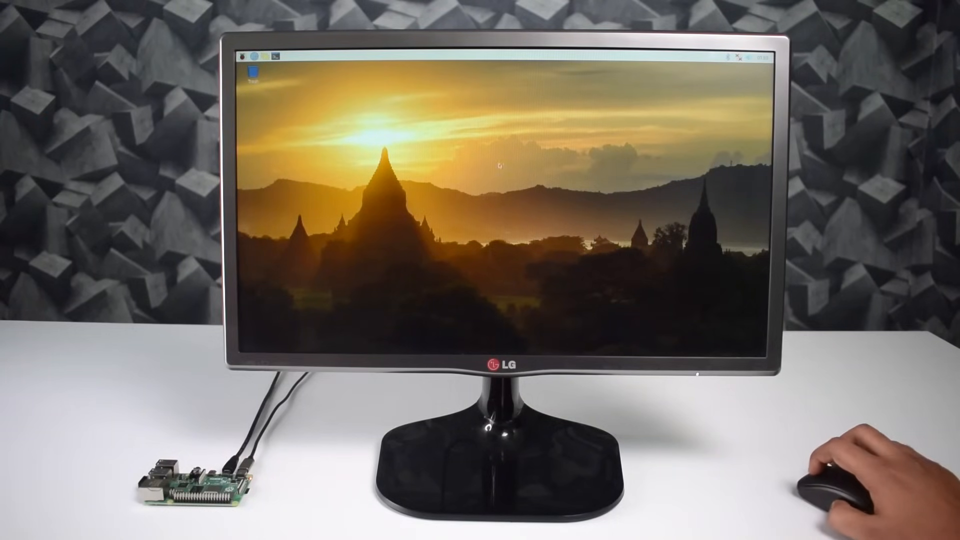
pyautogui.moveTo(487, 196)
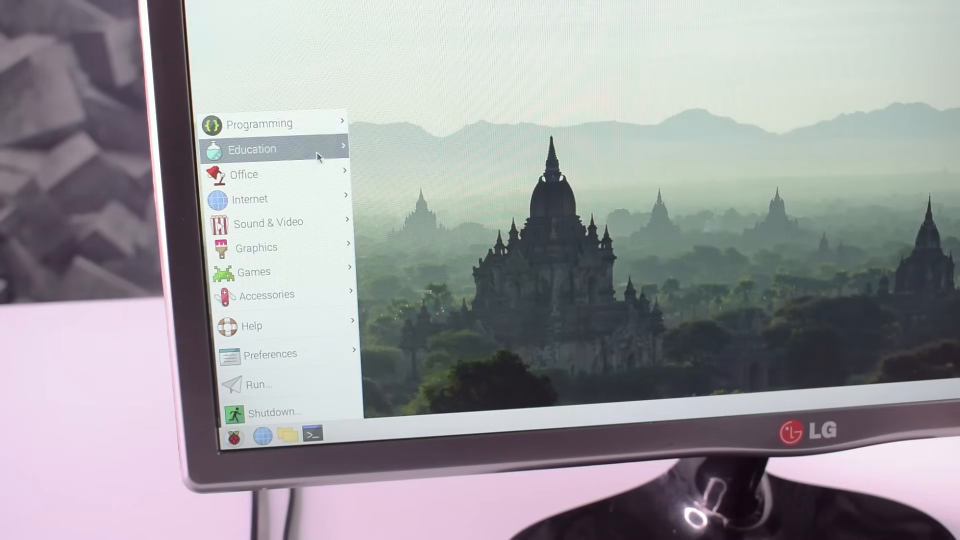
pyautogui.moveTo(258, 123)
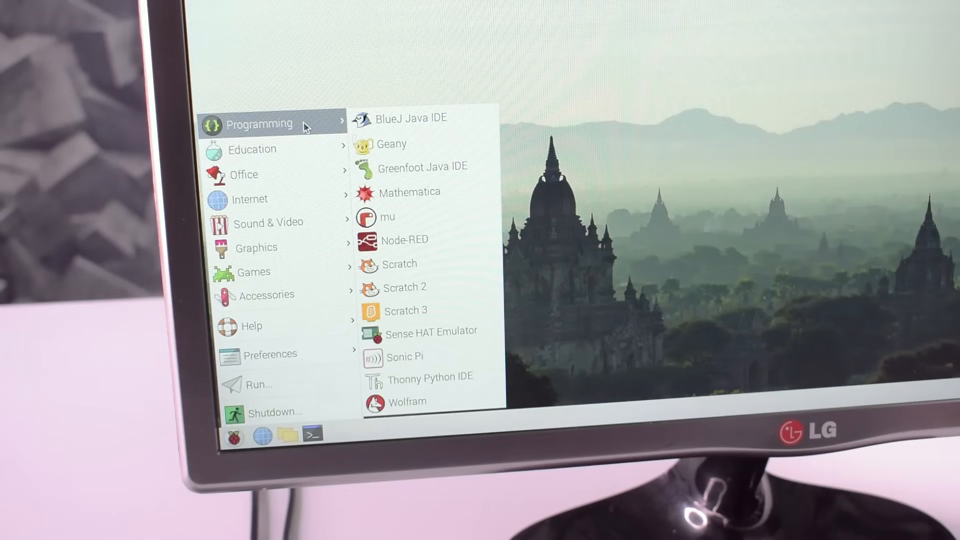
pyautogui.moveTo(432, 152)
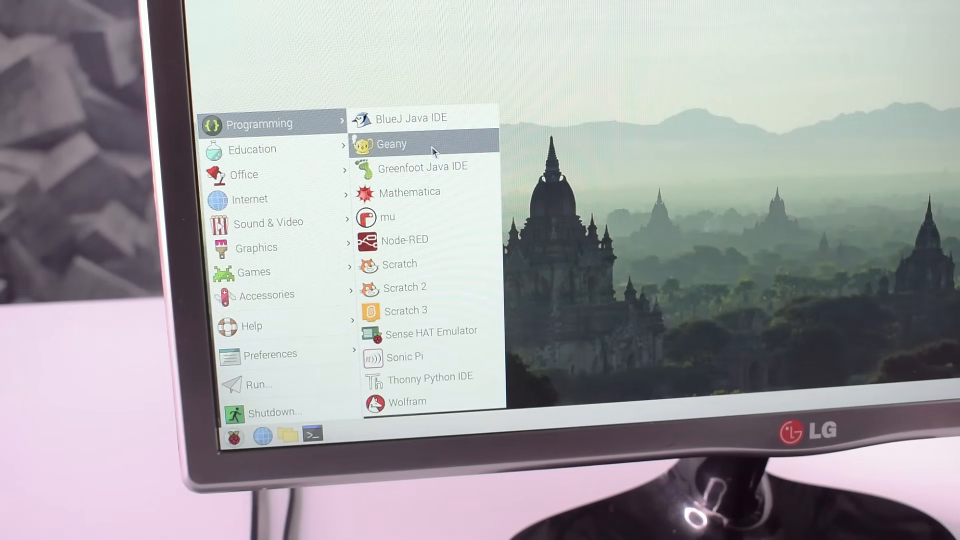
pyautogui.moveTo(244, 174)
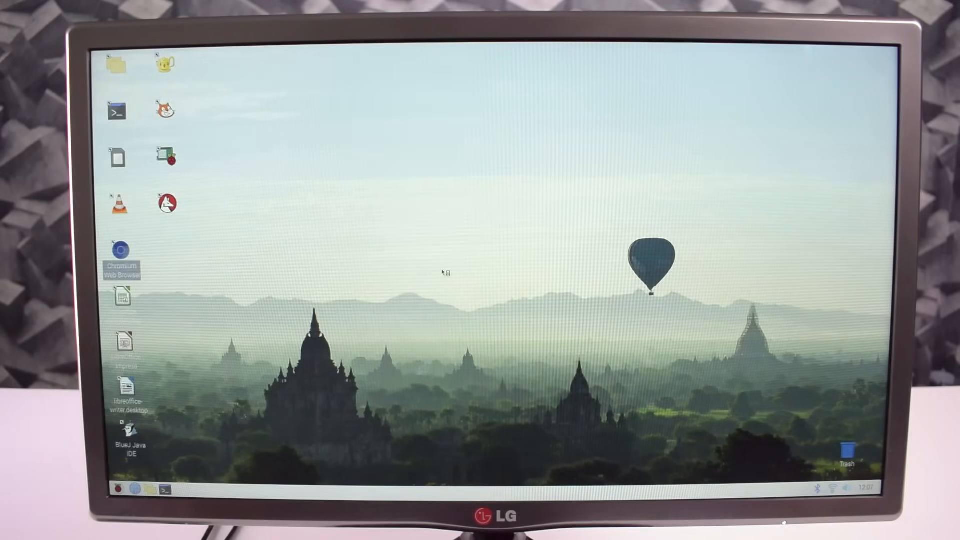
# Step: Search Google for raspberry pi in Chromium and visit raspberrypi.org
pyautogui.doubleClick(122, 250)
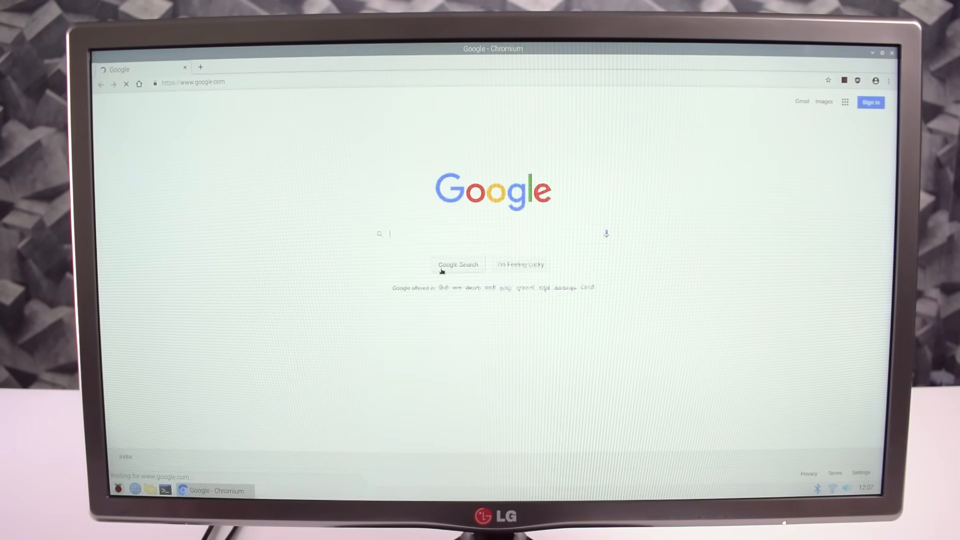
pyautogui.write('raspberrypi')
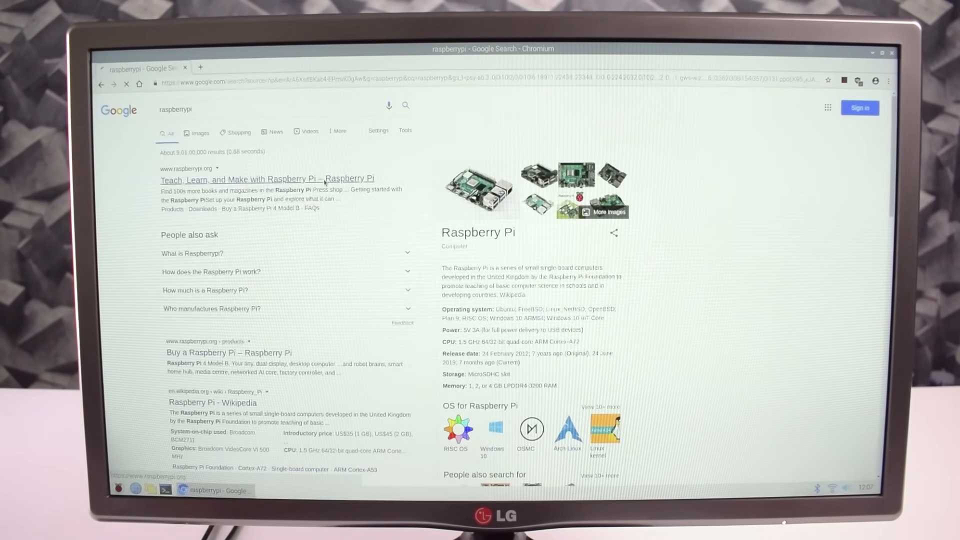
pyautogui.click(267, 179)
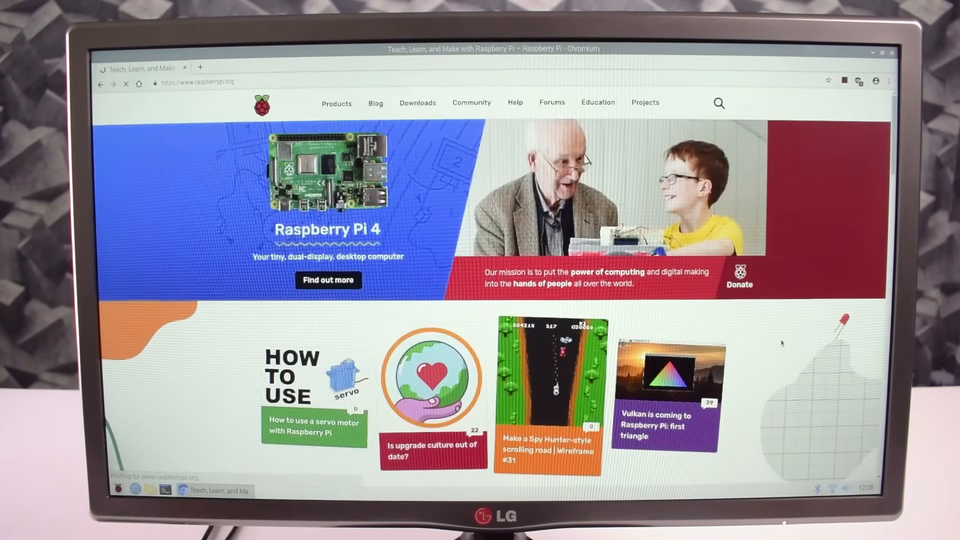
# Step: Browse YouTube Trending and play the FAST AND FURIOUS 9 trailer
pyautogui.scroll(-3)
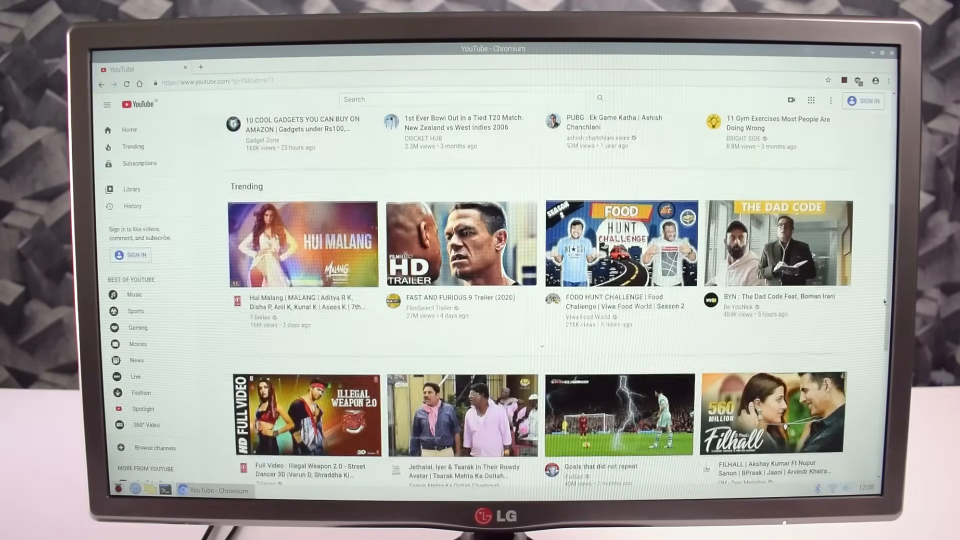
pyautogui.scroll(-3)
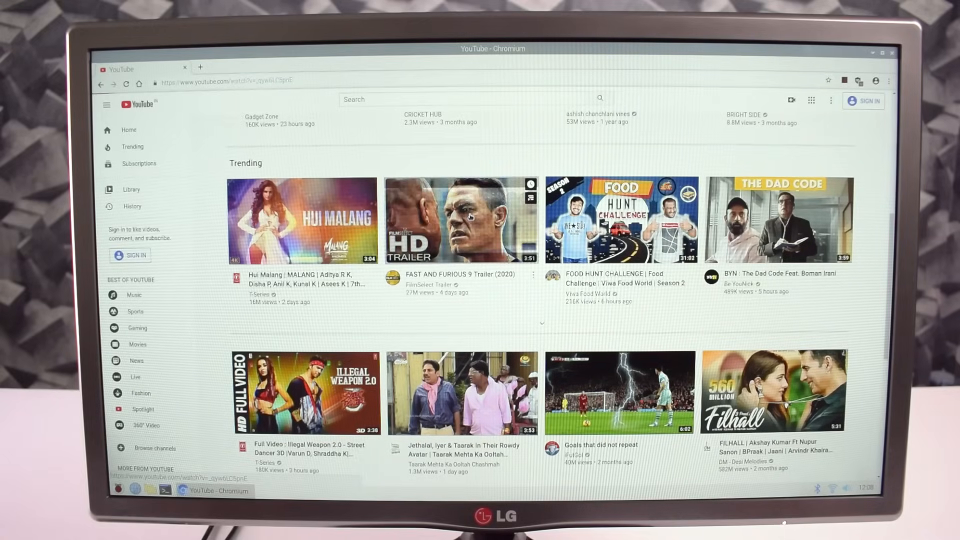
pyautogui.click(460, 220)
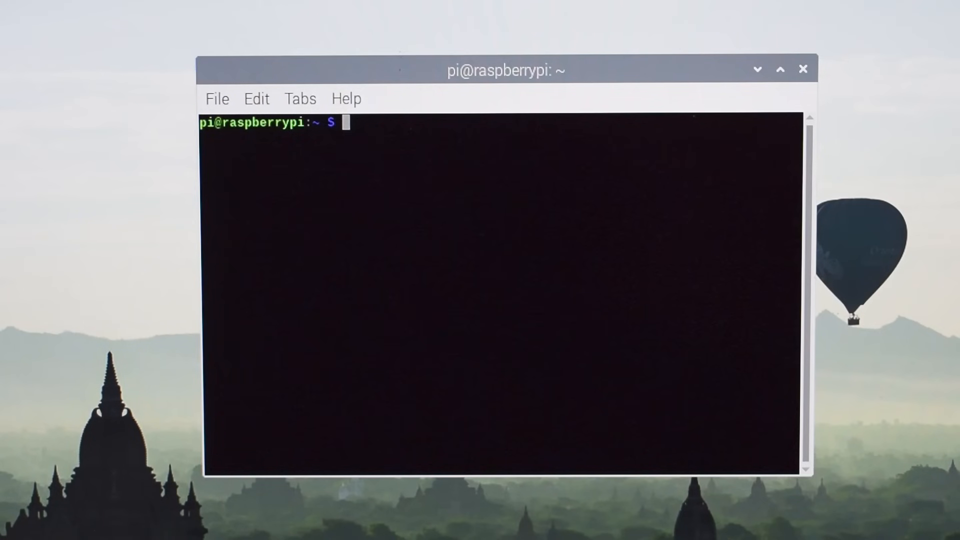
# Step: Enter sudo apt-get install gimp in LXTerminal and view /home/pi/Desktop in File Manager
pyautogui.write('sudo apt-get')
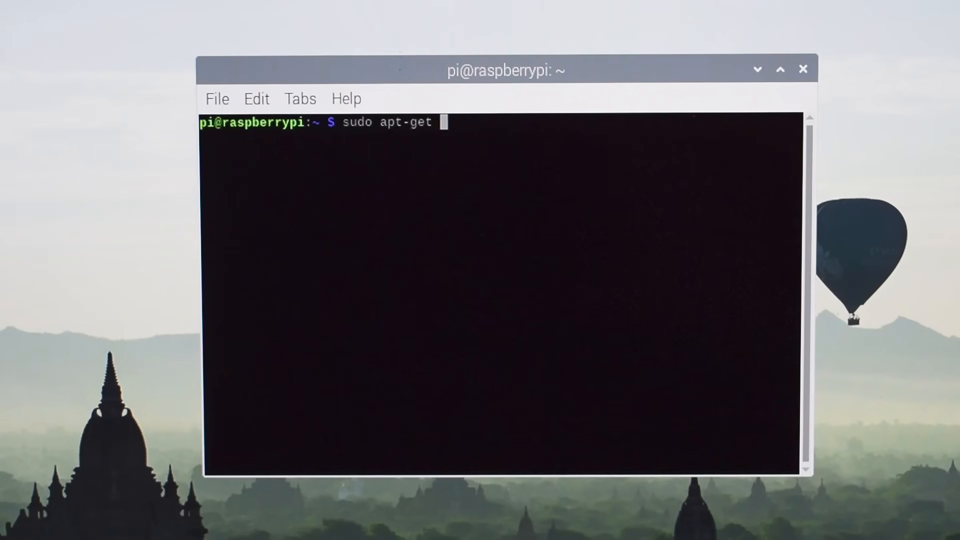
pyautogui.write('install gimp')
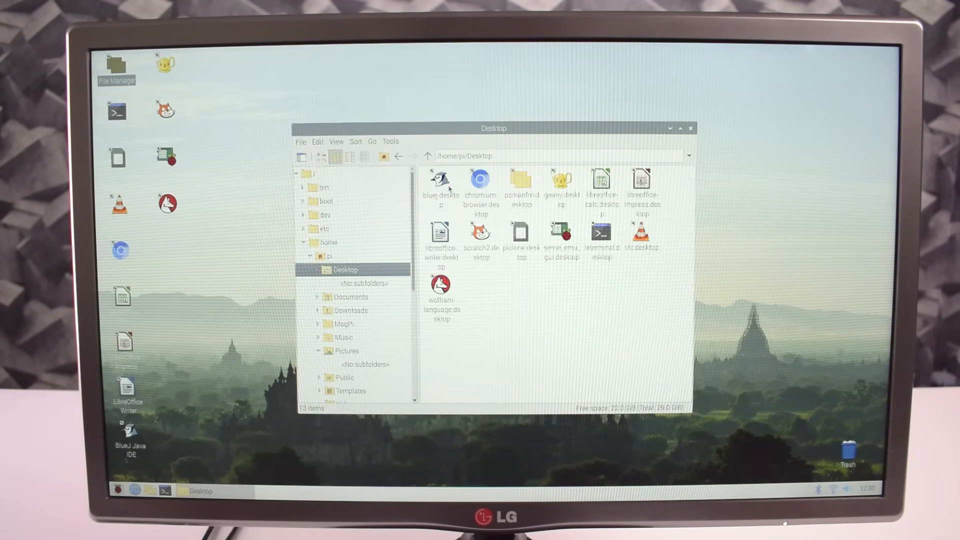
pyautogui.click(335, 256)
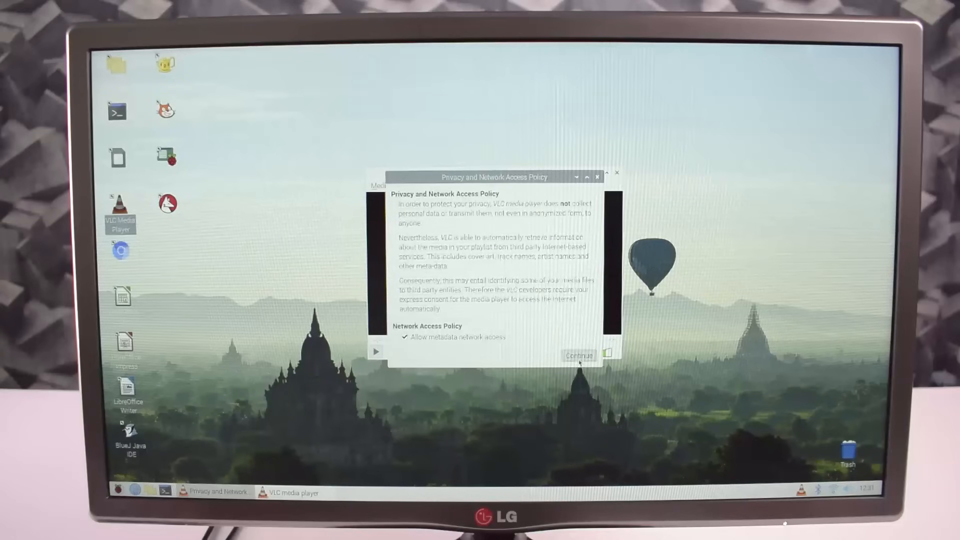
# Step: Accept VLC's network access policy and close the player
pyautogui.click(577, 356)
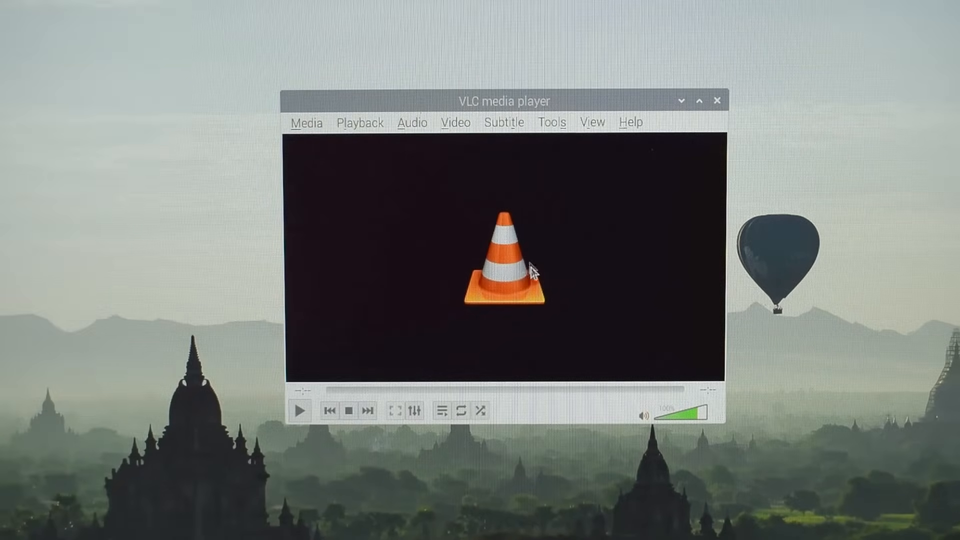
pyautogui.moveTo(654, 171)
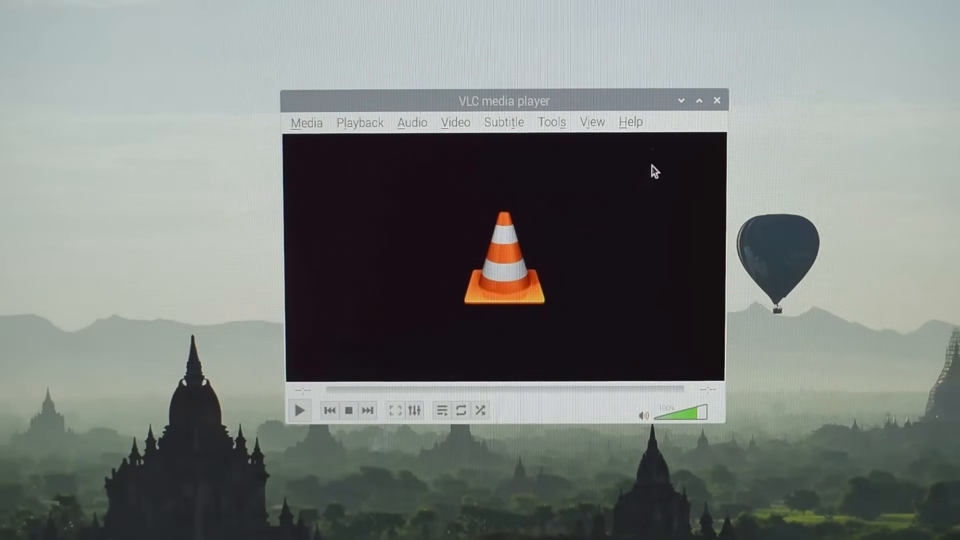
pyautogui.click(716, 100)
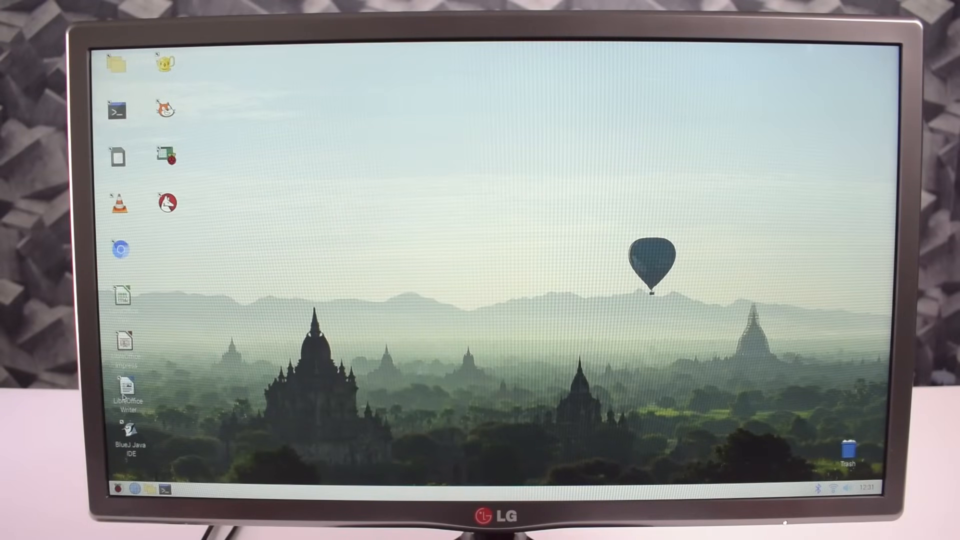
# Step: Launch Minecraft Pi Edition from the desktop and start a new game
pyautogui.doubleClick(126, 391)
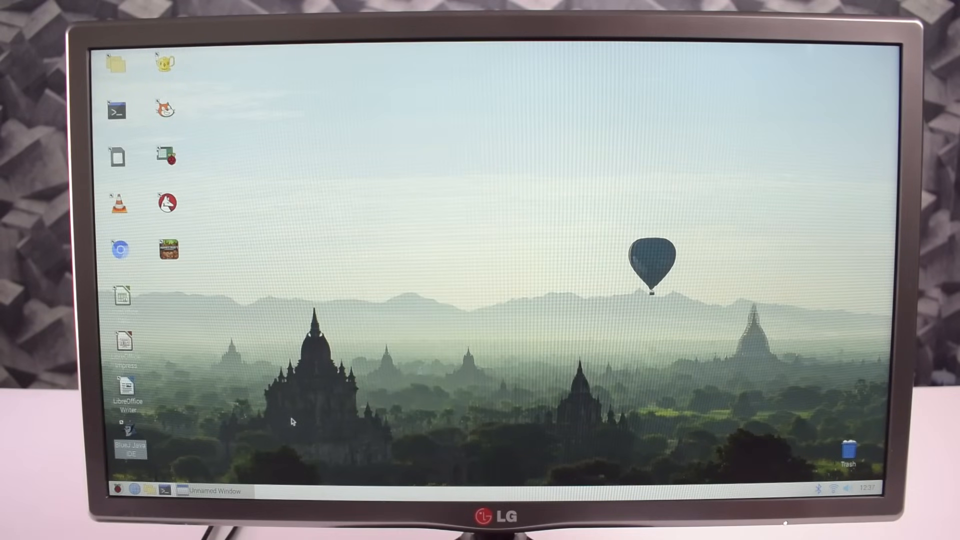
pyautogui.doubleClick(129, 429)
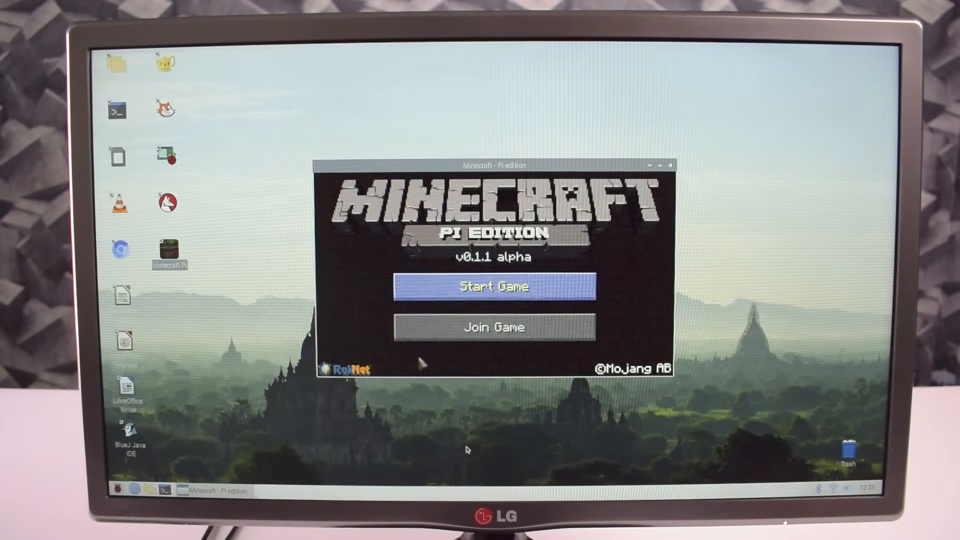
pyautogui.click(493, 287)
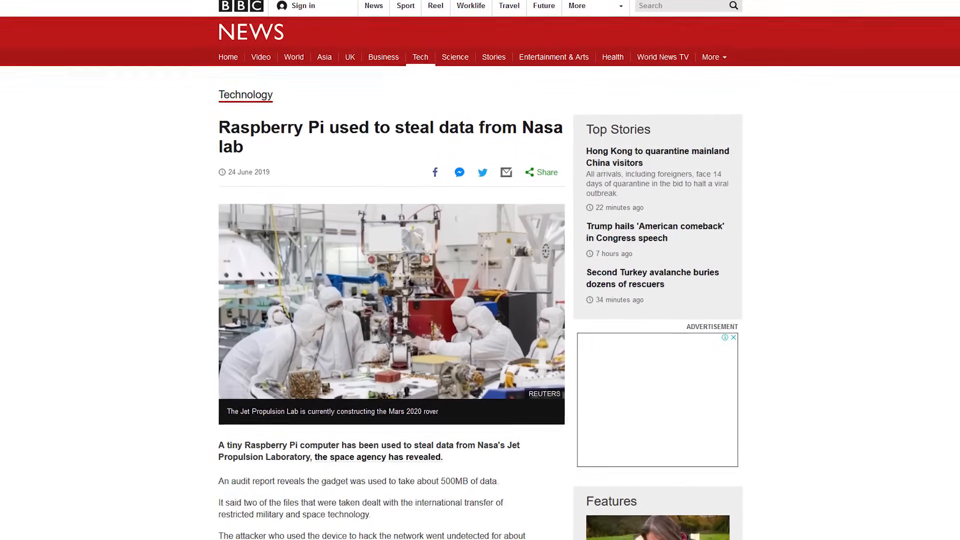
# Step: Scroll down the BBC News article about a Raspberry Pi used to steal Nasa lab data
pyautogui.scroll(-3)
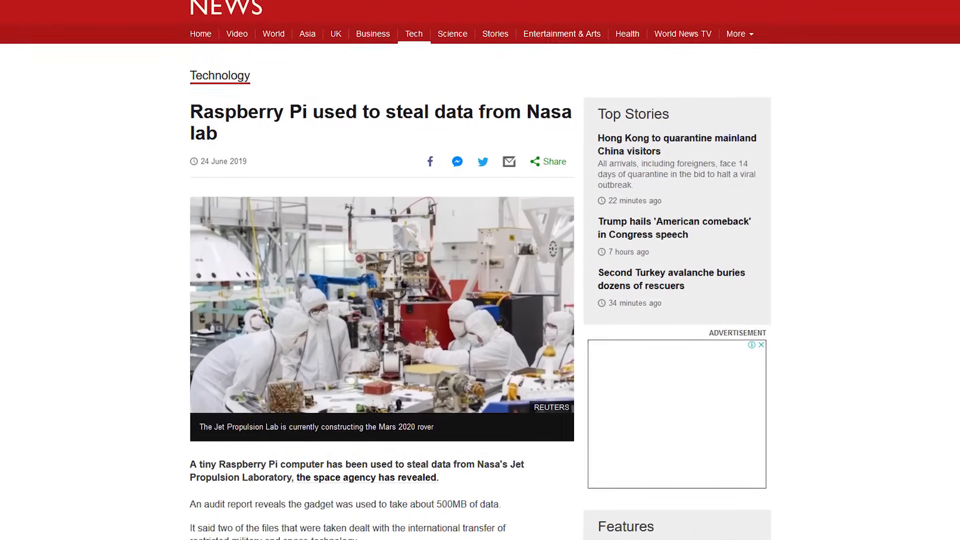